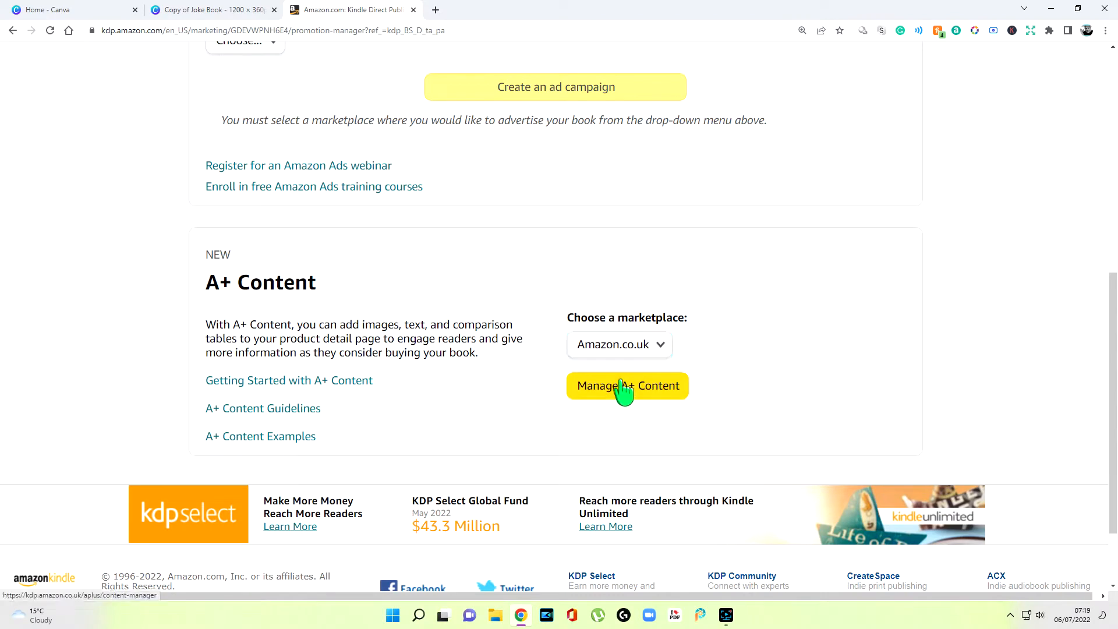
- Open Manage A+ Content for the Amazon.co.uk marketplace from the Marketing page
left_click(627, 385)
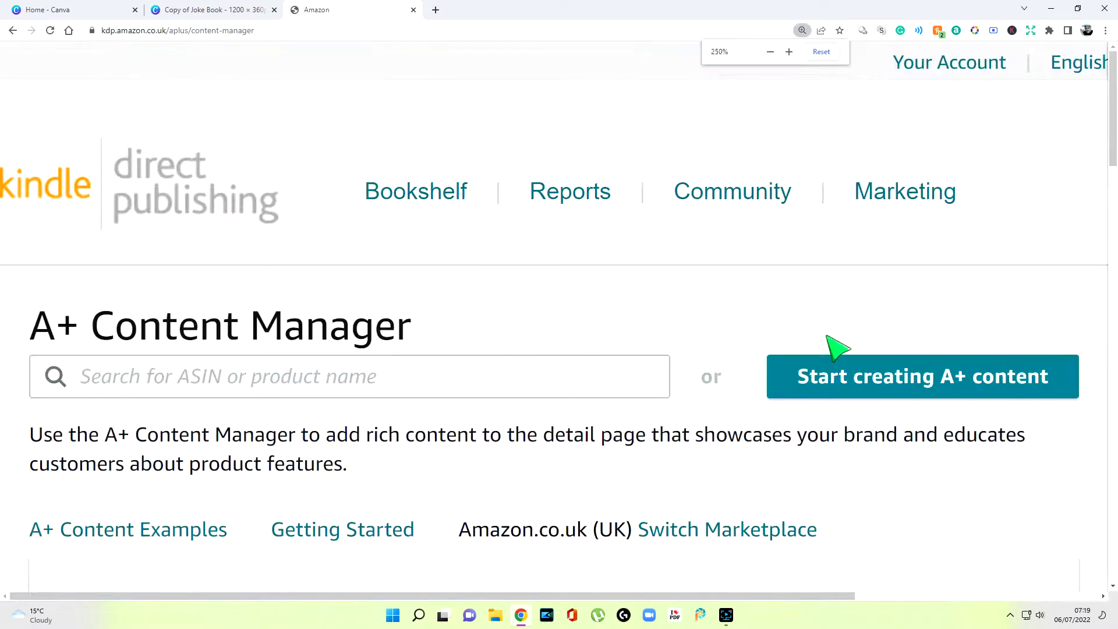
mouse_move(325, 356)
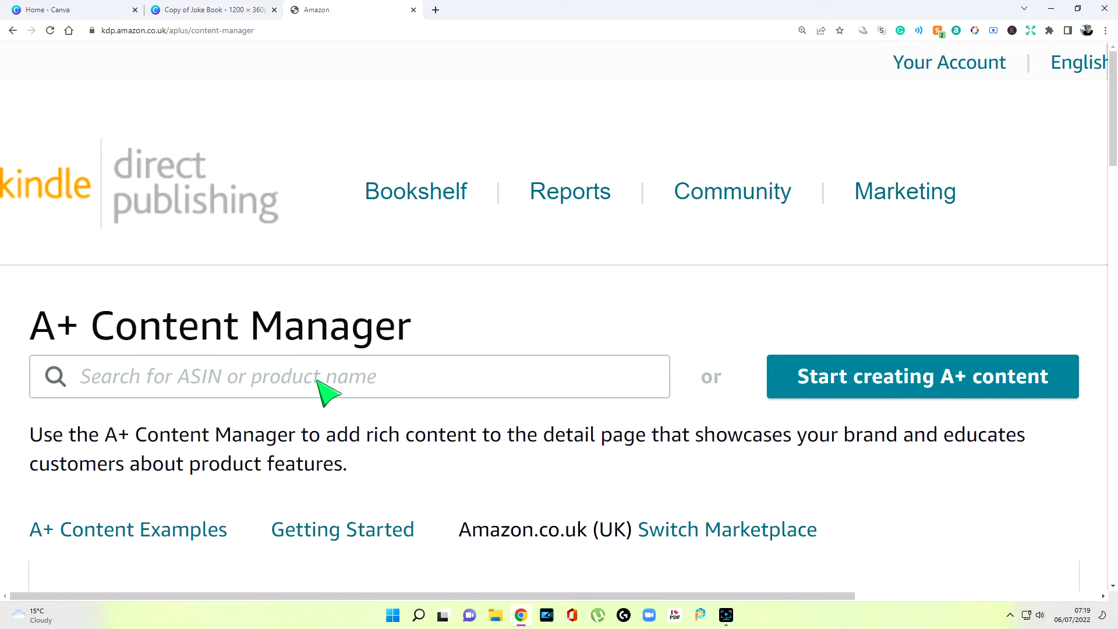
mouse_move(687, 330)
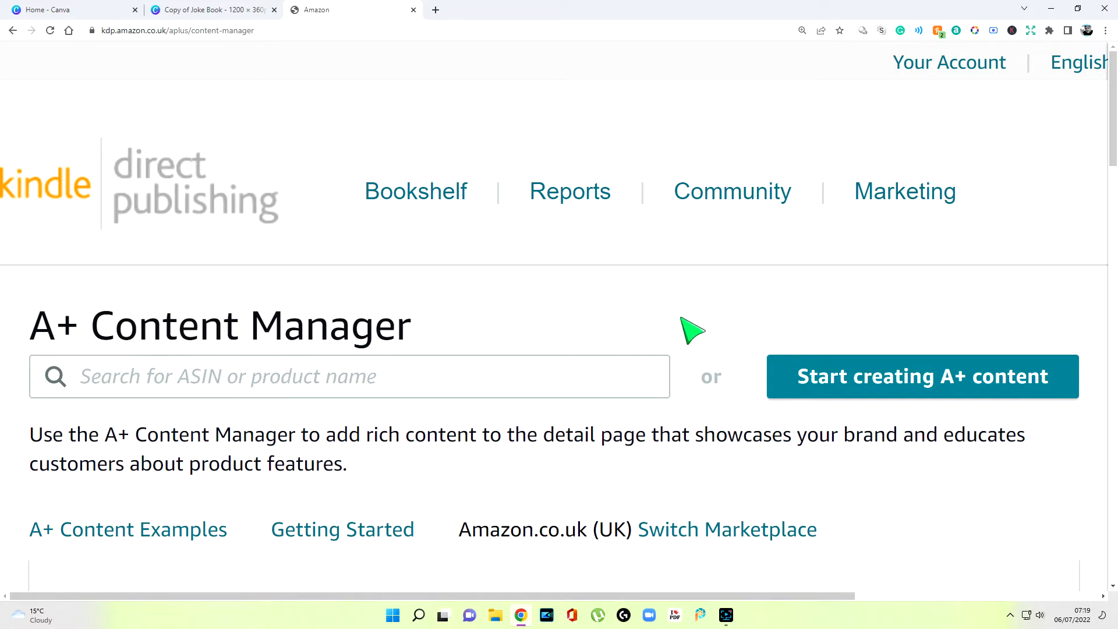
mouse_move(703, 329)
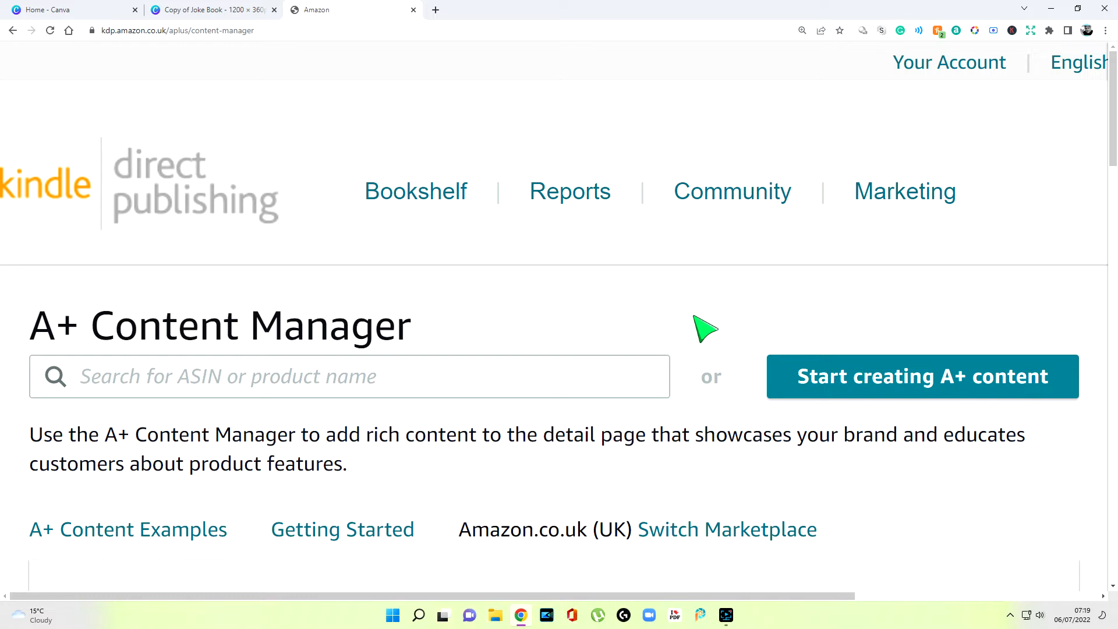
- Create a new A+ content draft with content name 'Jacob and the Dinosaurs'
left_click(923, 376)
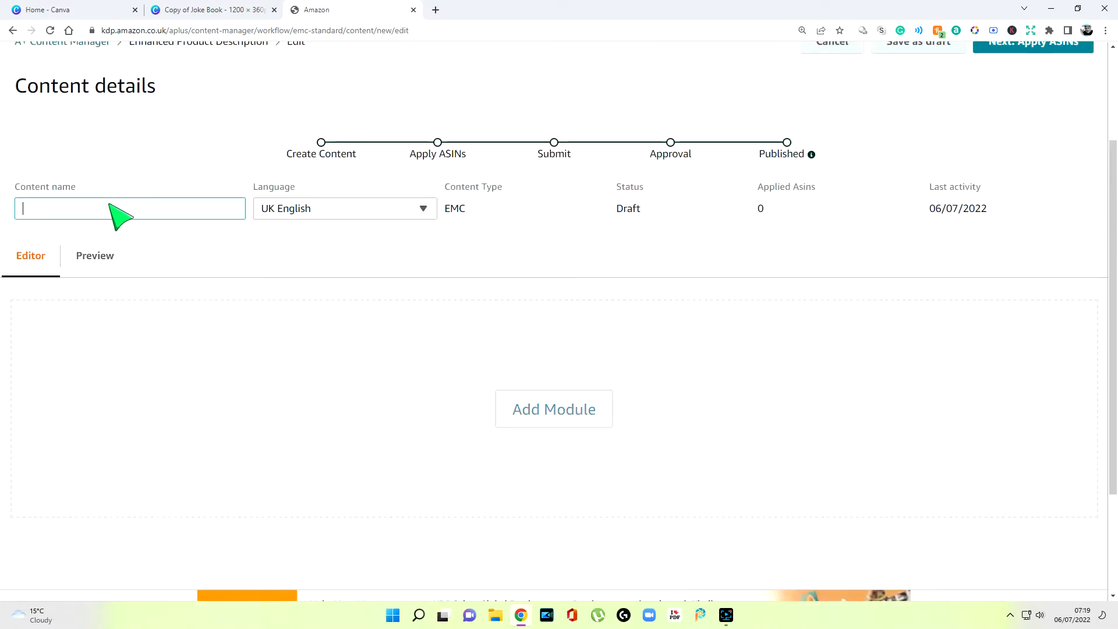
type("Jacob and the Dinosaurs")
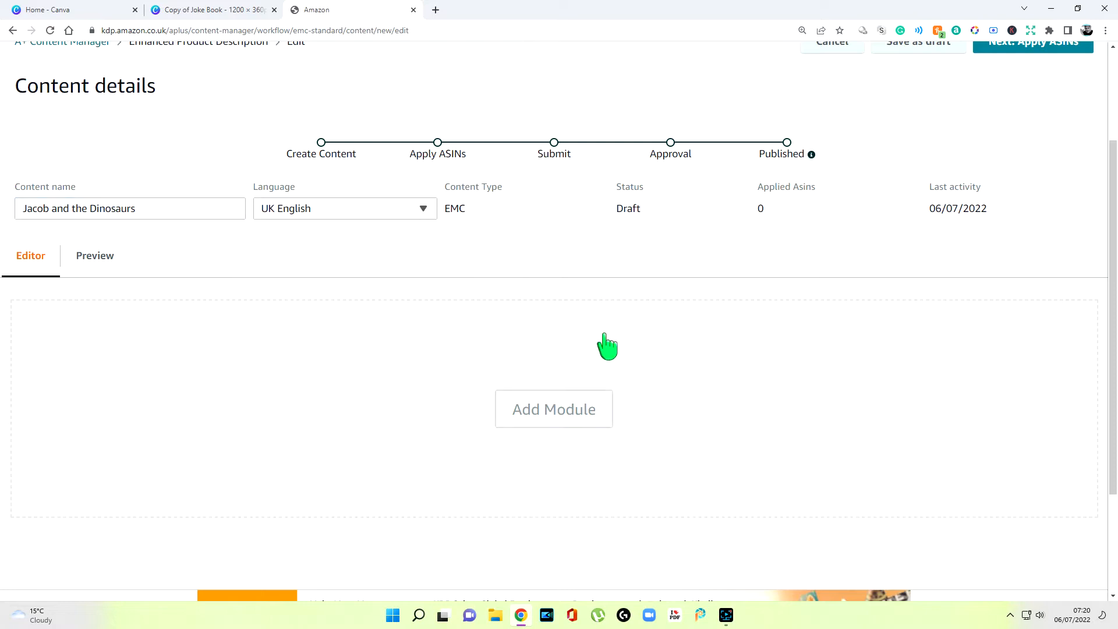
- Add a Standard Image & Dark Text Overlay module and start its background image upload (970x300px minimum)
left_click(555, 409)
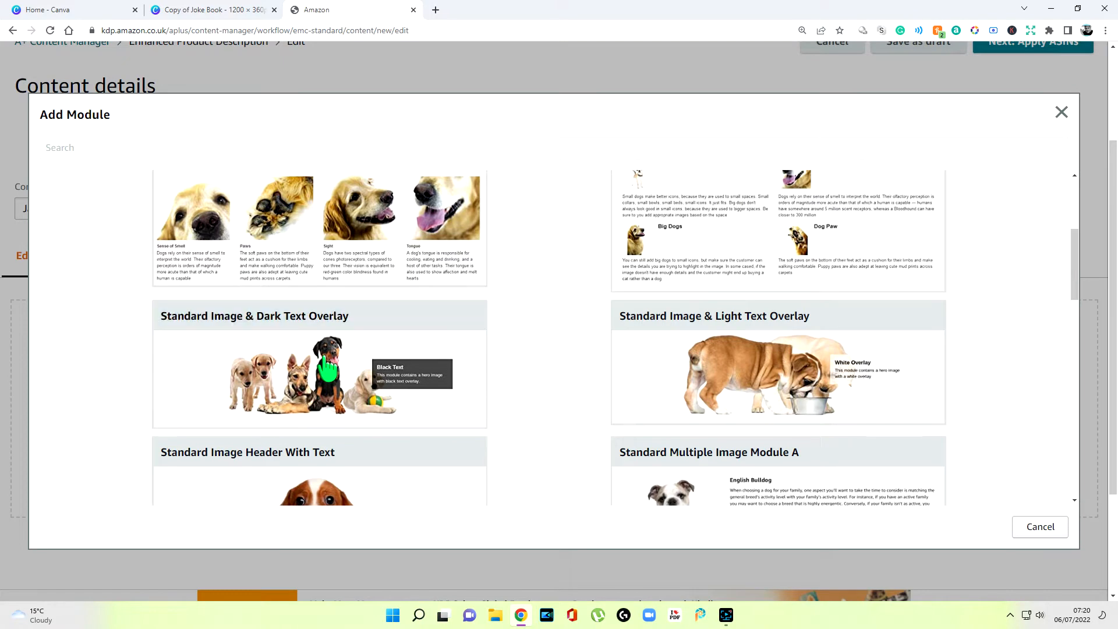
left_click(326, 376)
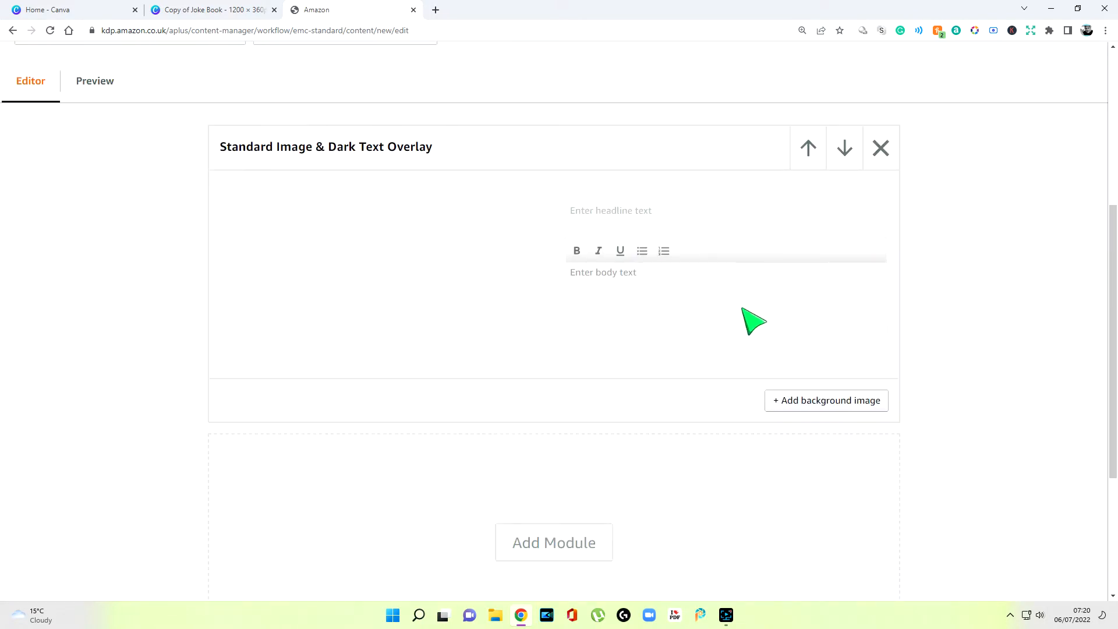
mouse_move(696, 305)
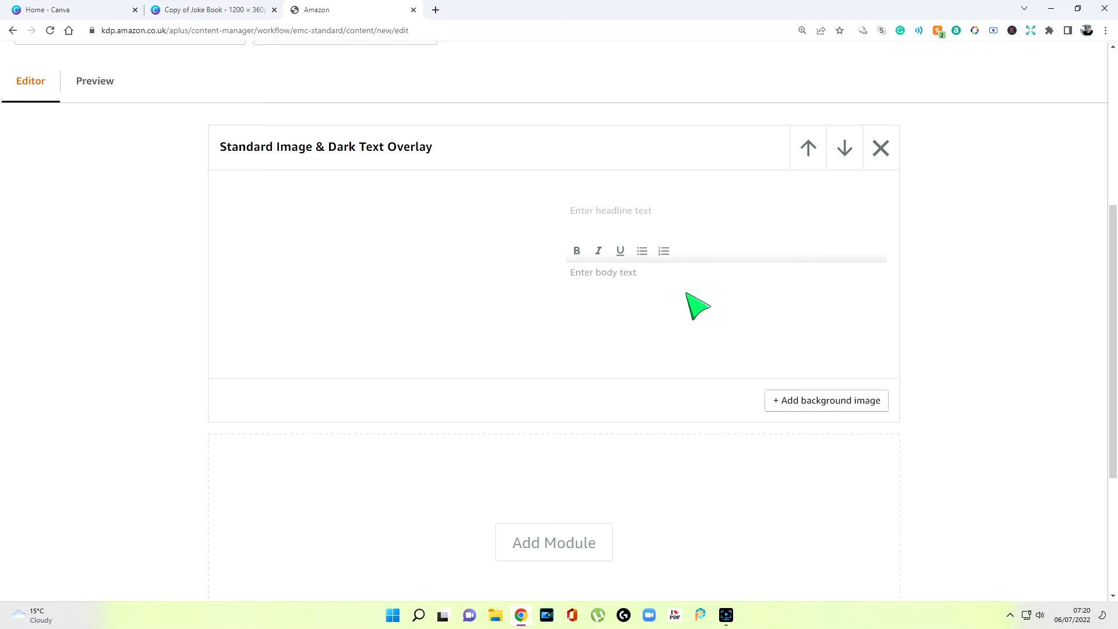
mouse_move(493, 306)
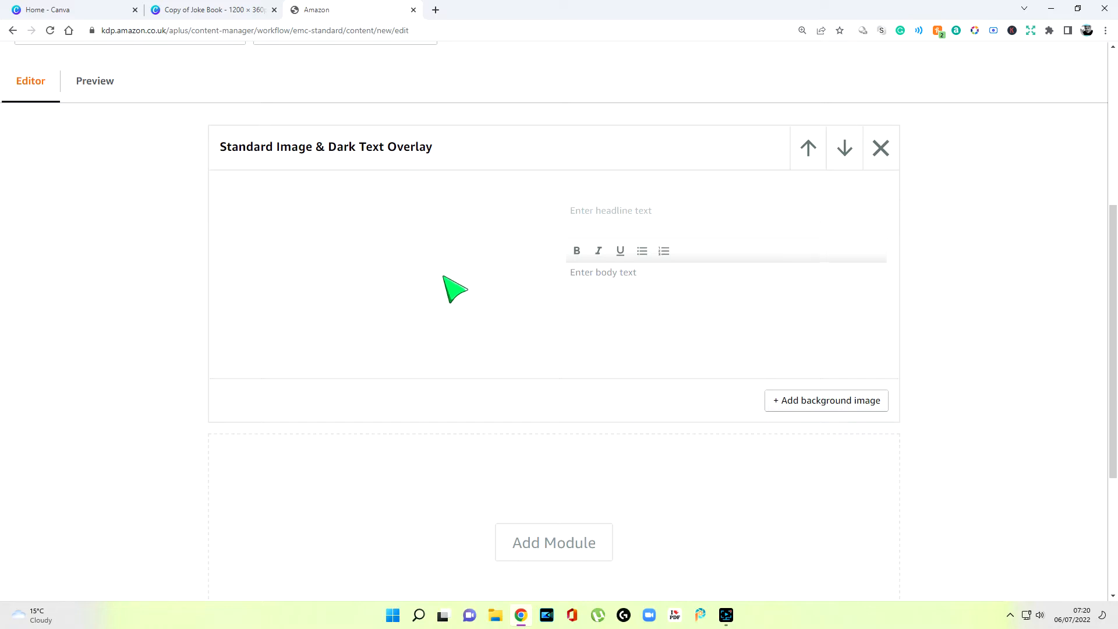
left_click(827, 400)
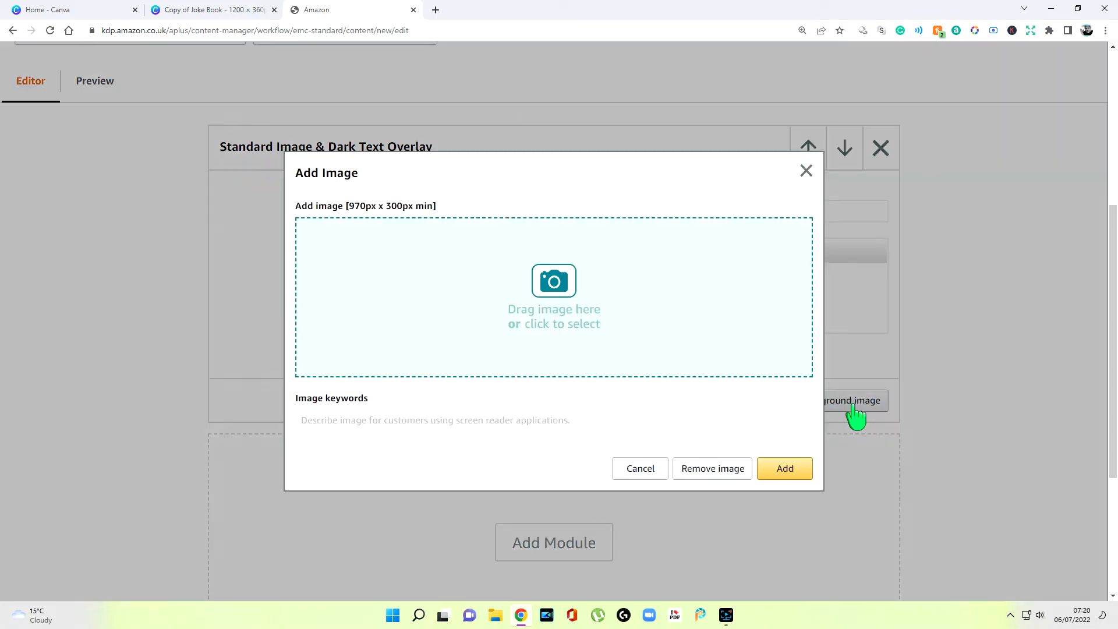
mouse_move(410, 225)
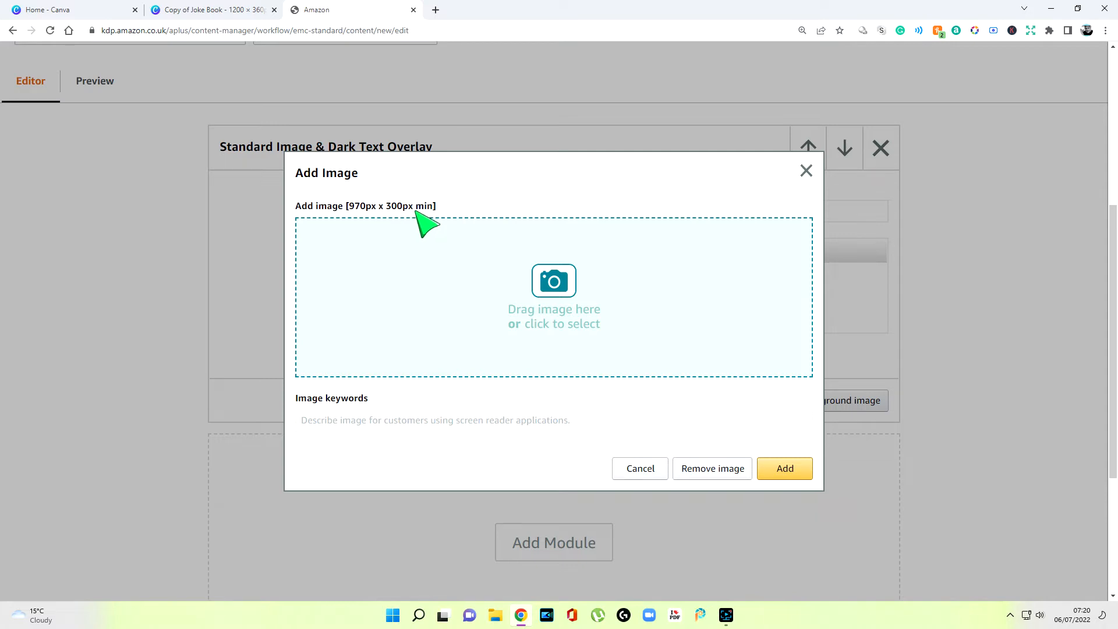
left_click(56, 10)
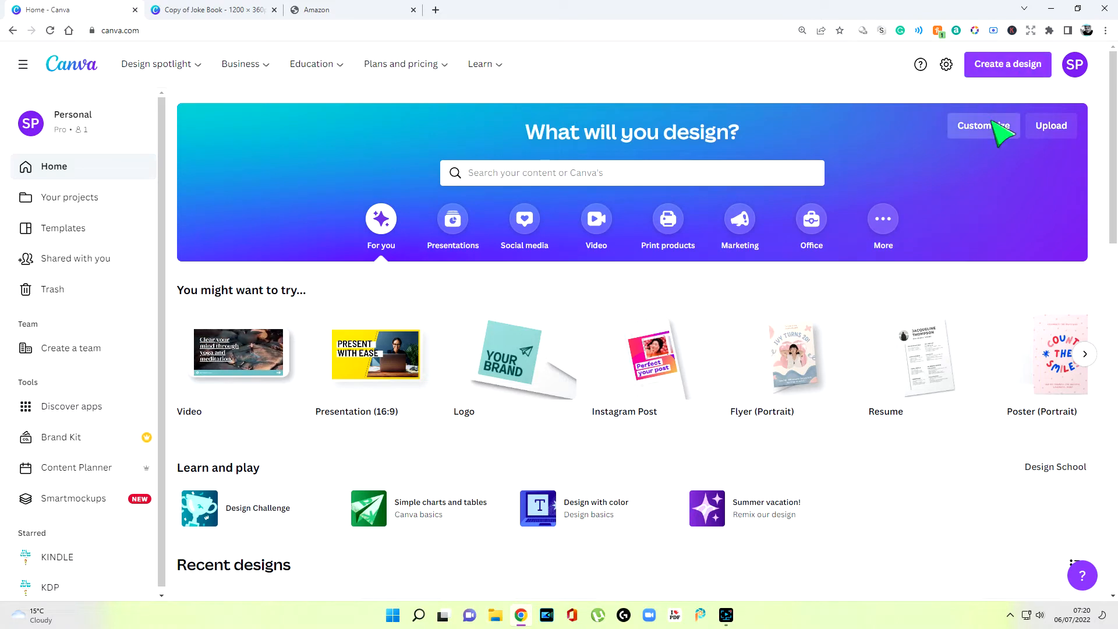
- Start a Canva custom-size design with width 970 px
left_click(983, 126)
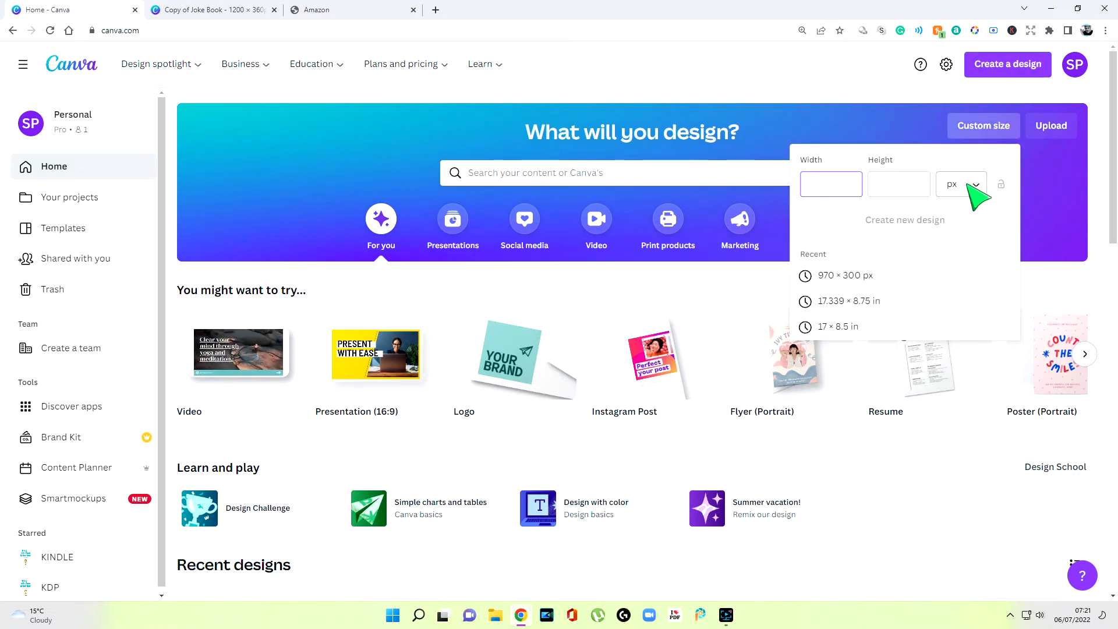
left_click(832, 184)
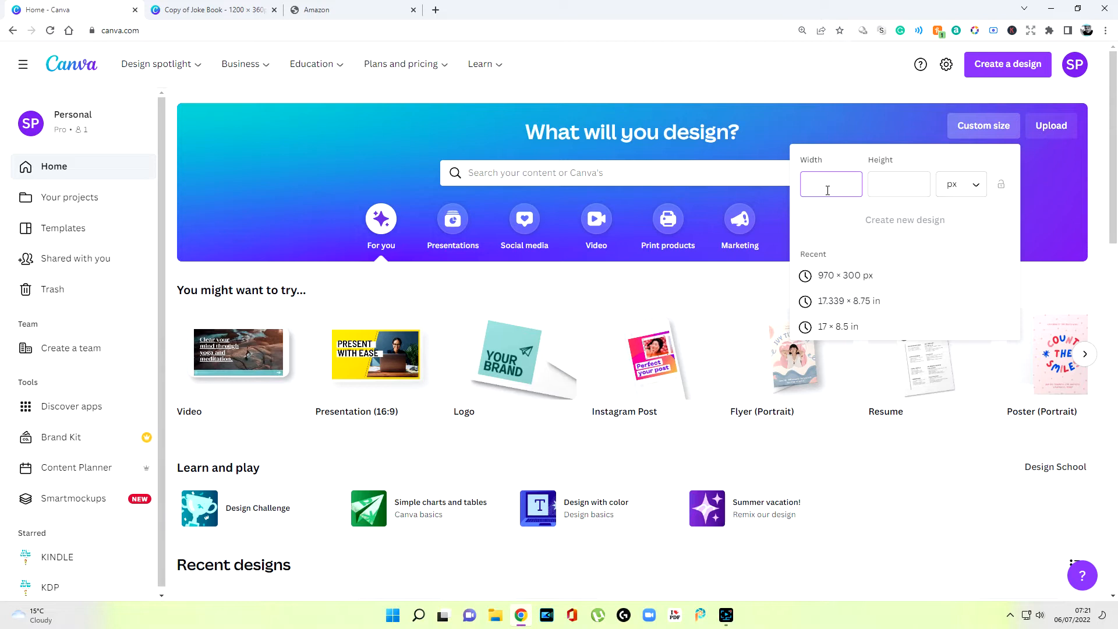
type("970")
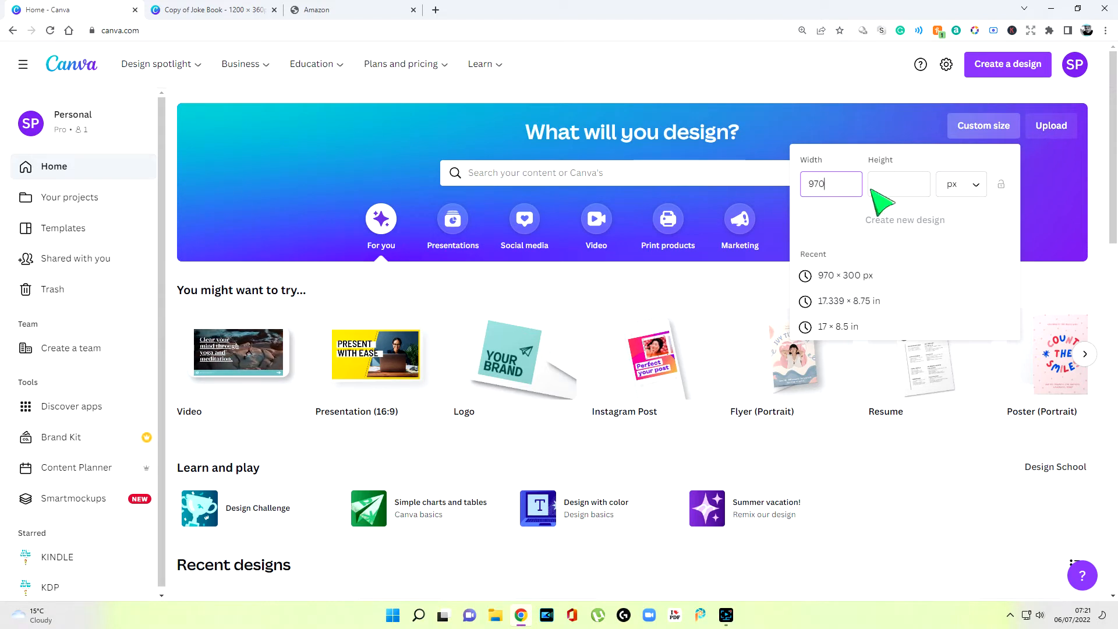